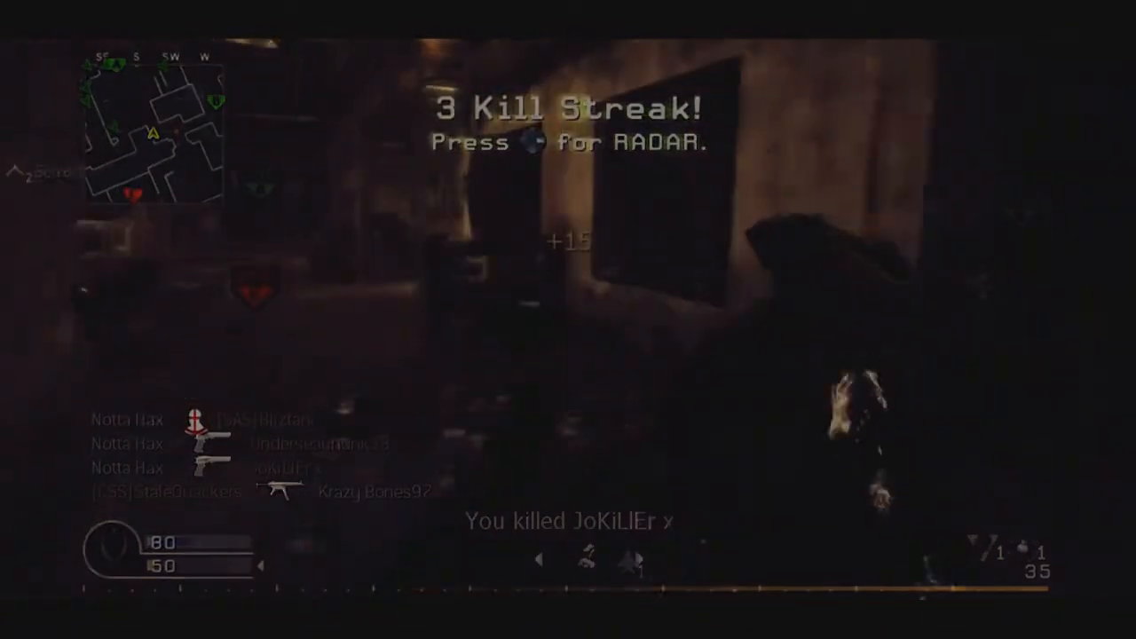
{"action": "left_click", "coordinate": [568, 319]}
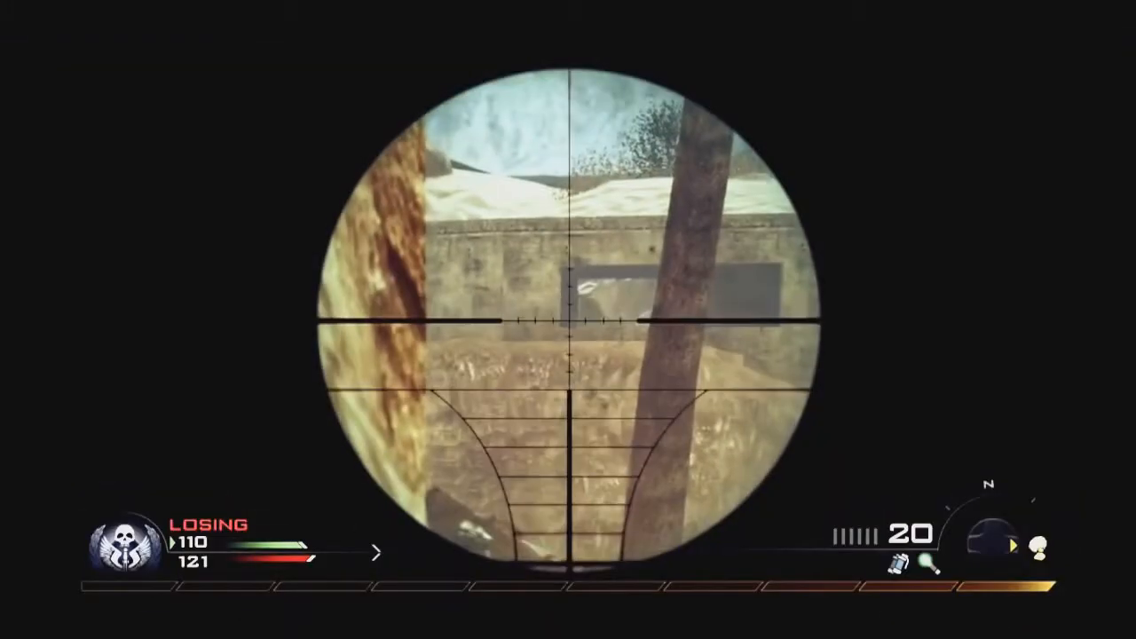
{"action": "left_click", "coordinate": [568, 320]}
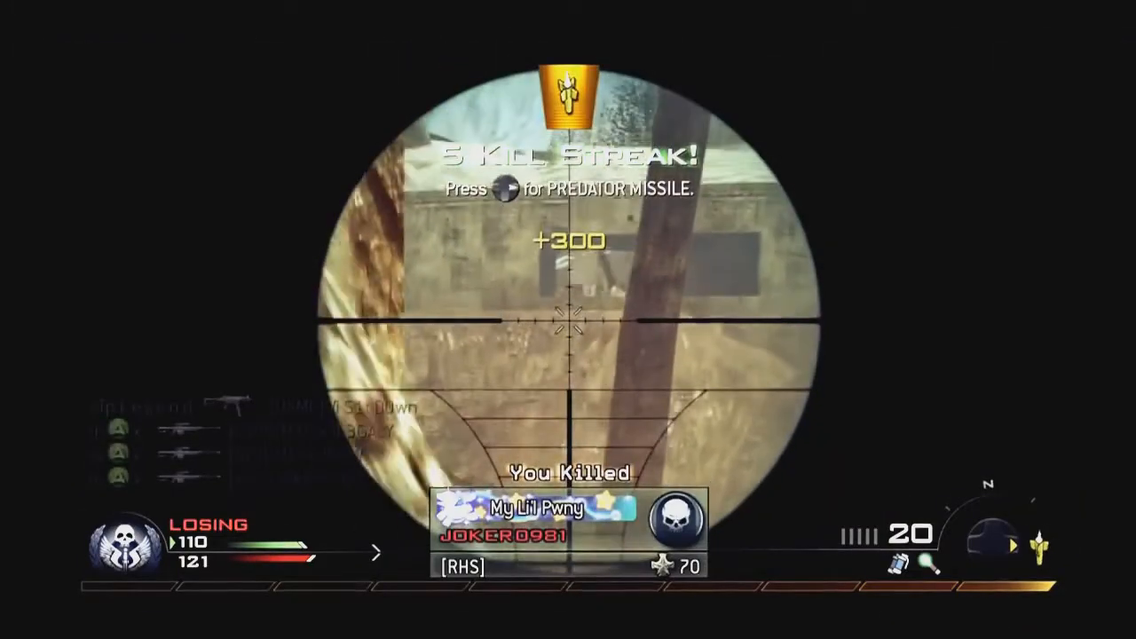